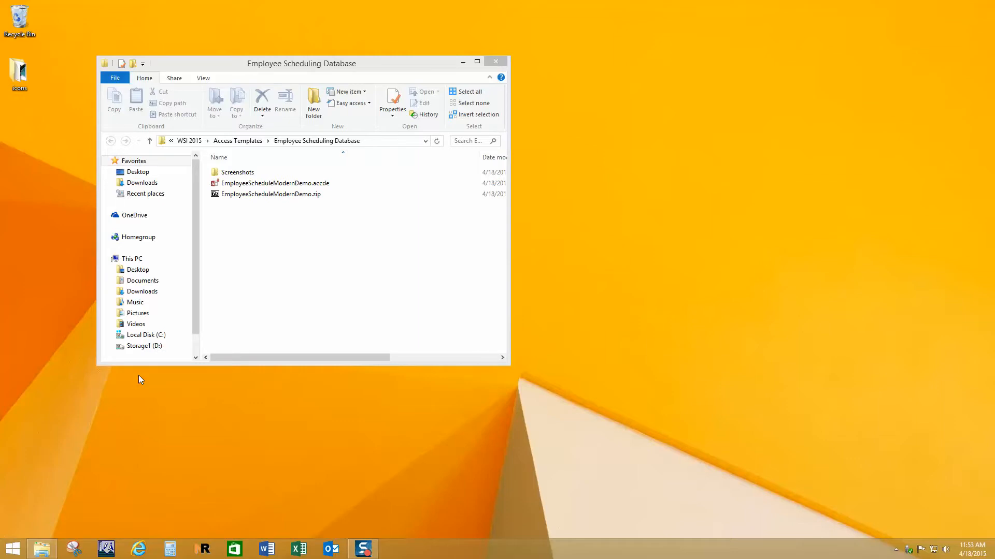
Select the EmployeeScheduleModernDemo .zip and .accde files in the Employee Scheduling Database folder
click(274, 183)
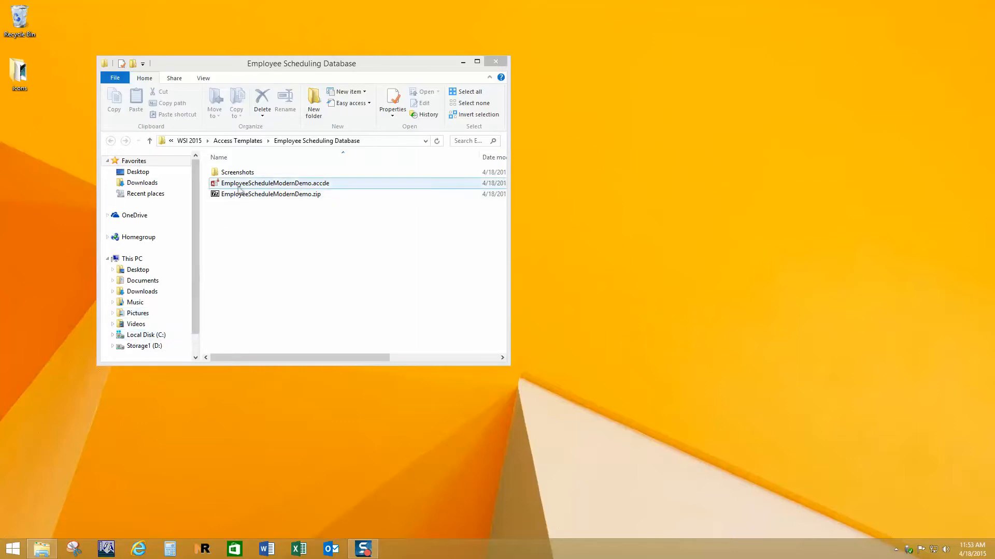
click(269, 194)
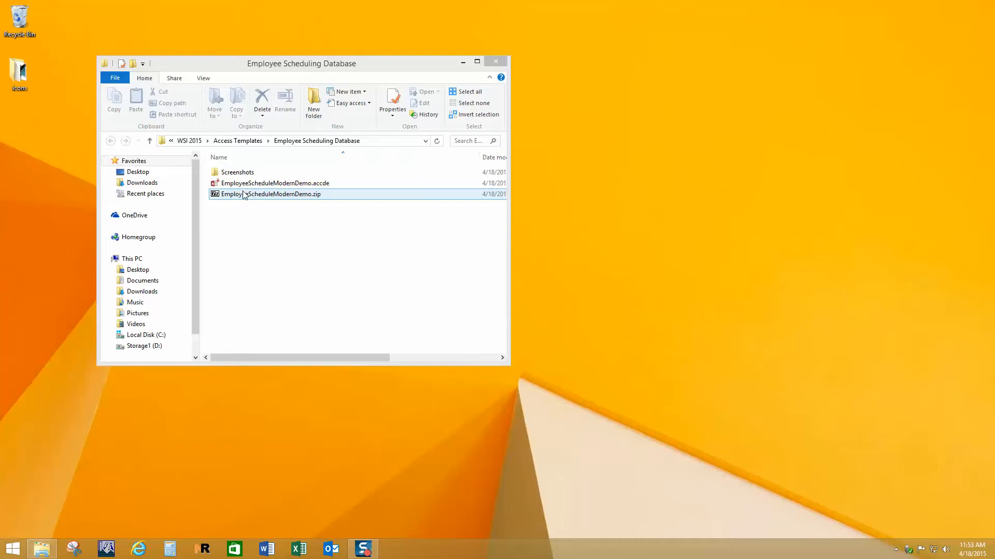
click(275, 183)
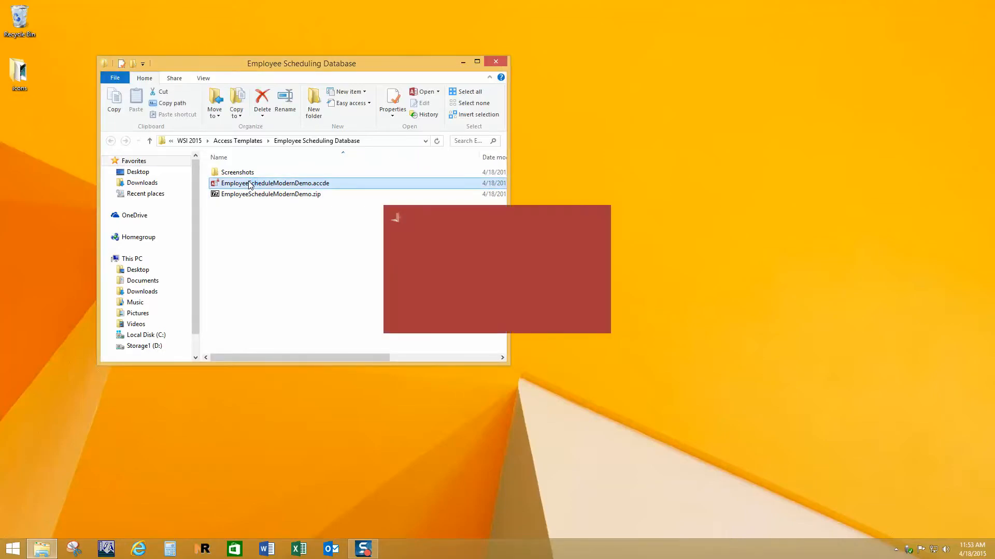
Open EmployeeScheduleModernDemo.accde, accept the security notice, and move the Demo window aside
double_click(275, 183)
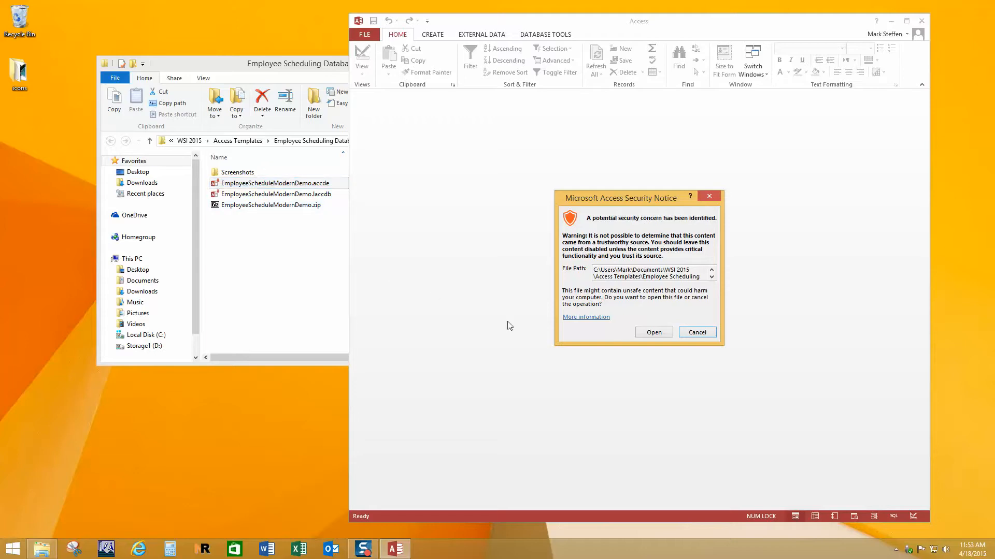
click(653, 332)
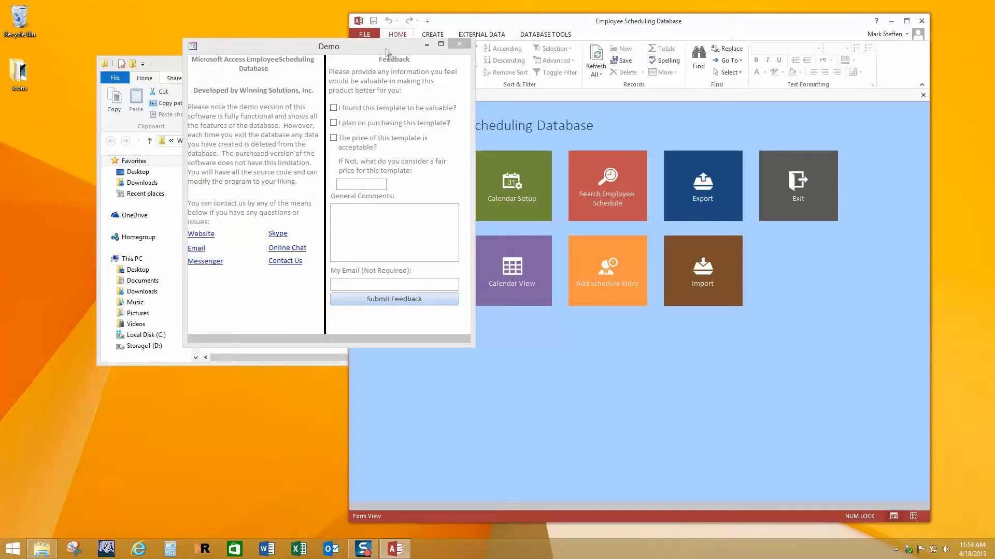
drag(328, 45, 423, 80)
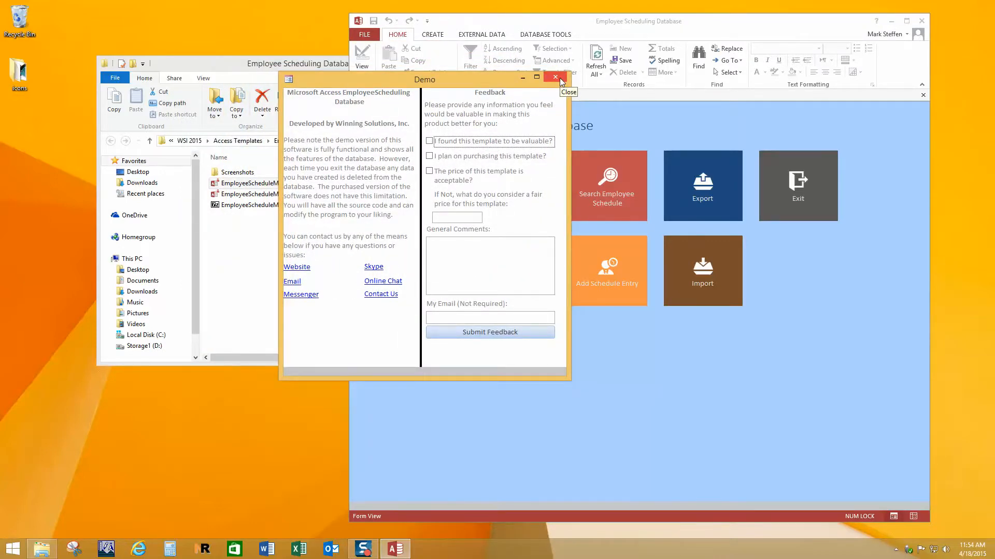
Close the Demo feedback window to reveal the Employee Shift Scheduling main menu
click(554, 78)
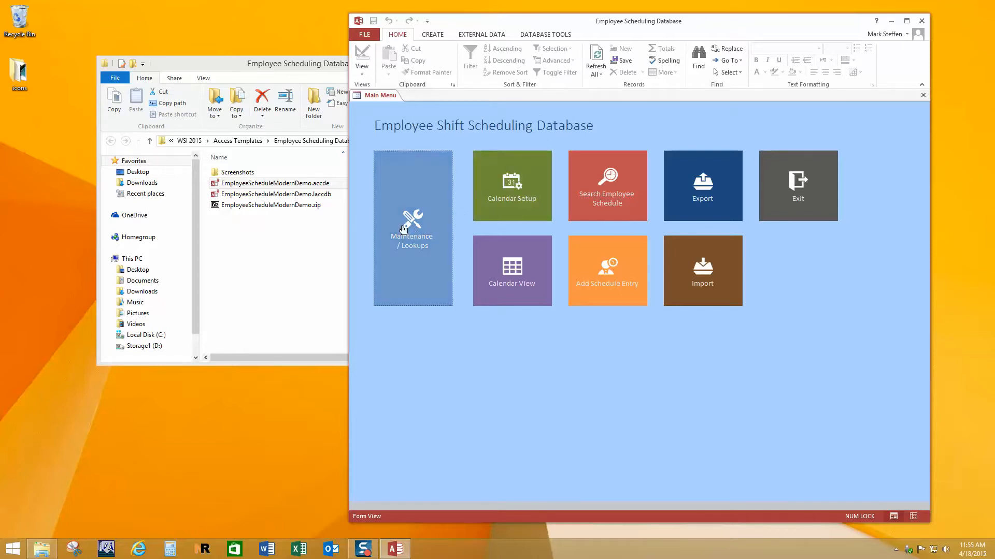
Open Maintenance / Lookups and view the Departments, then the Employees lists
click(413, 229)
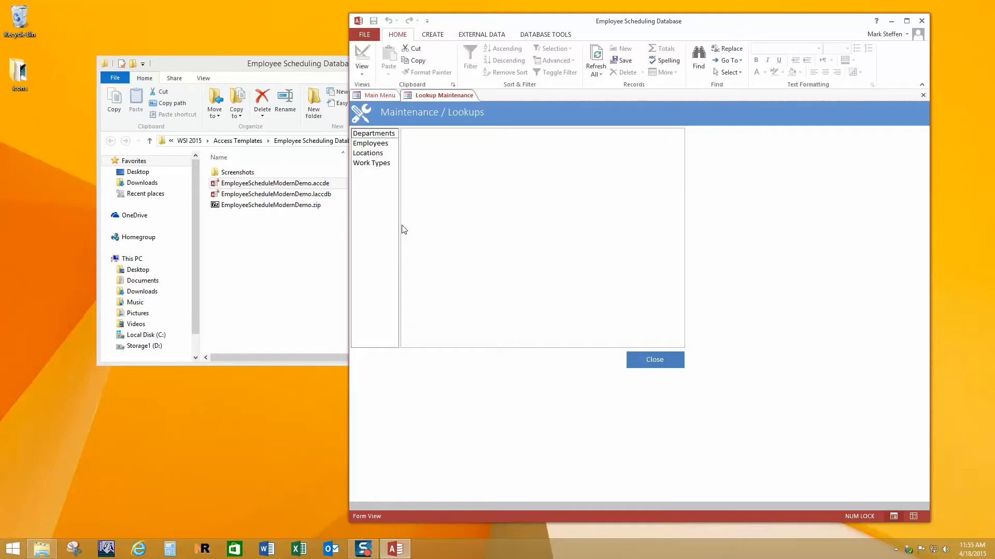
click(374, 133)
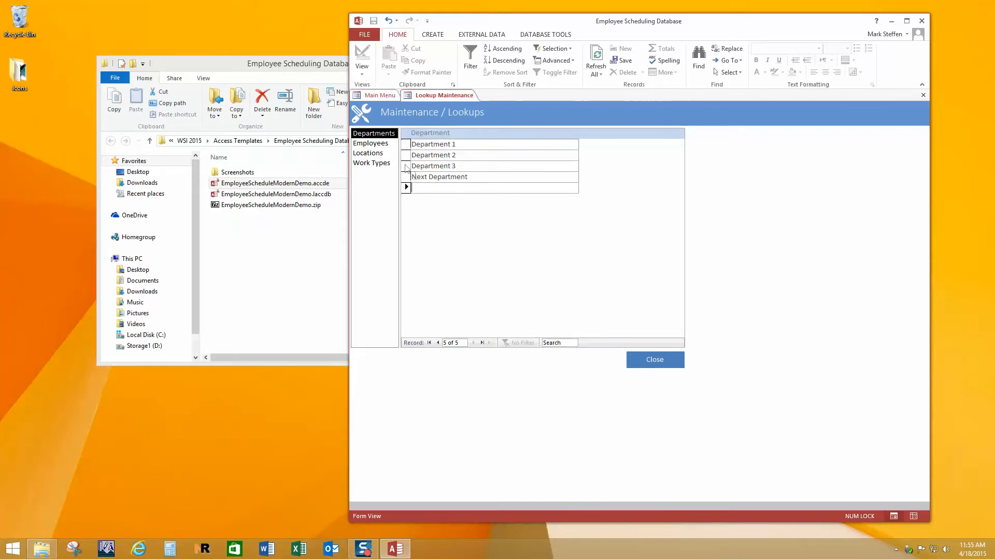
click(370, 143)
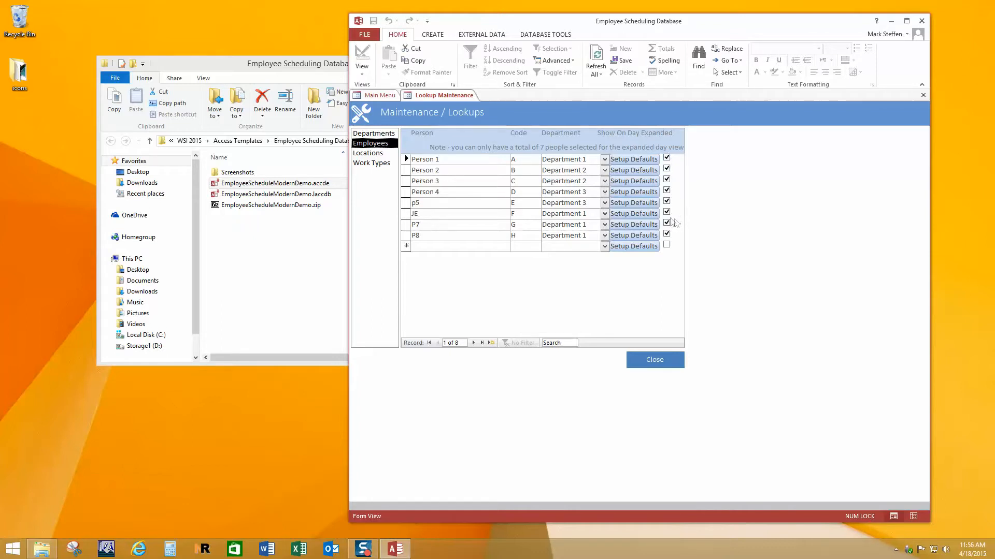
click(667, 223)
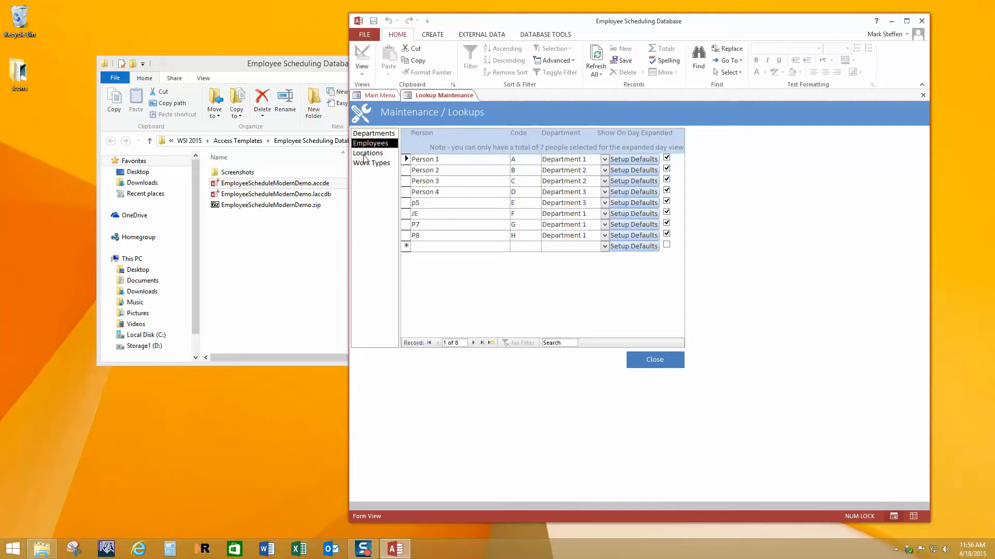
Review the Locations and Work Types lookup lists, then close the lookups form
click(367, 152)
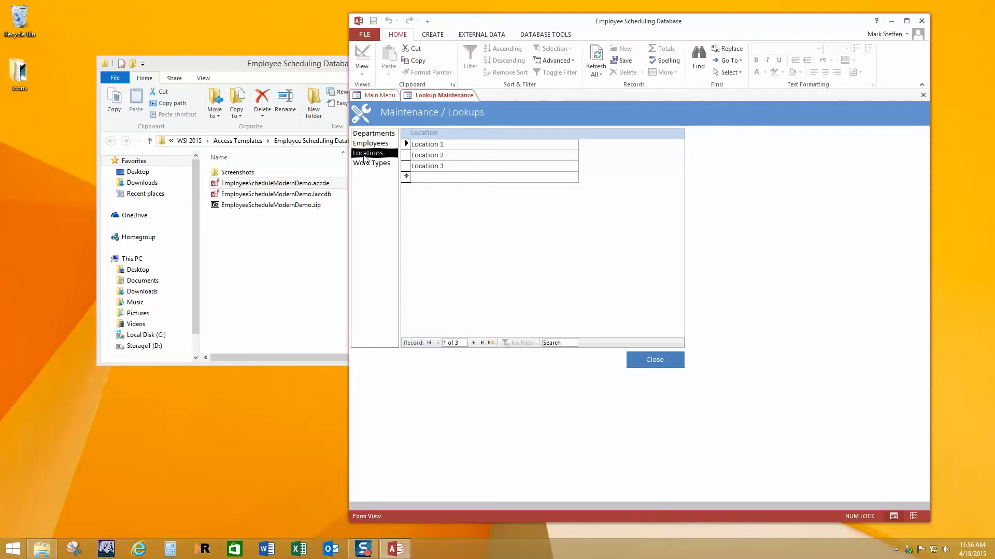
mouse_move(364, 167)
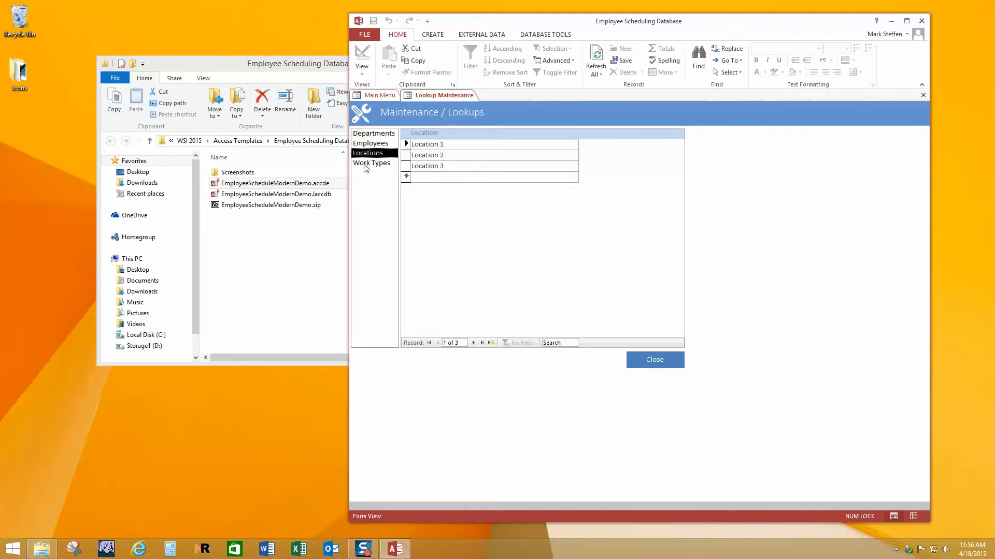
click(371, 163)
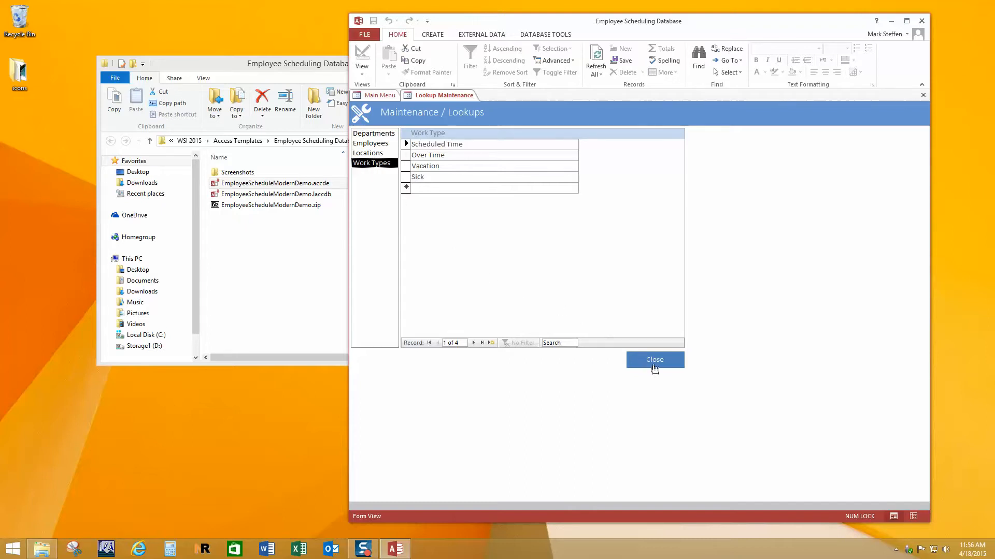
click(654, 359)
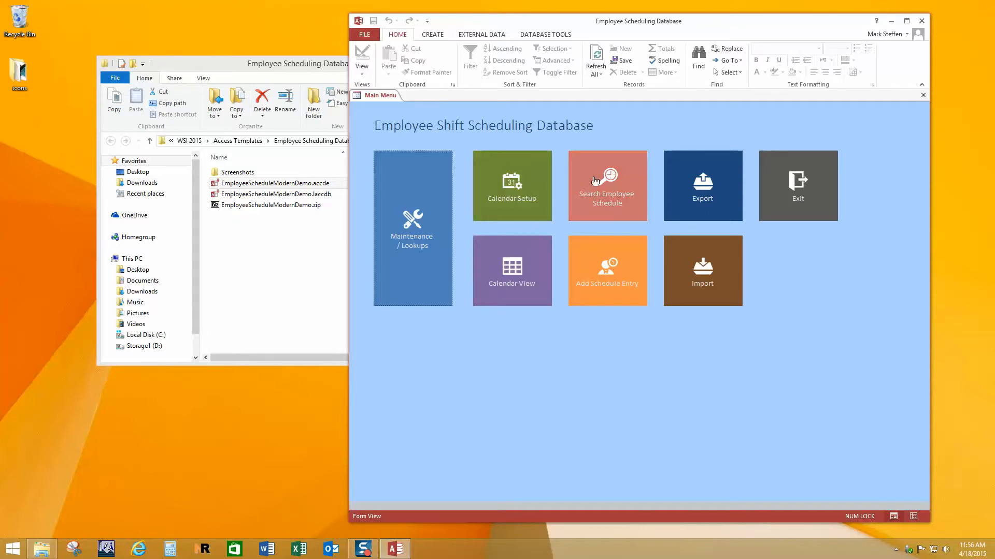
click(606, 186)
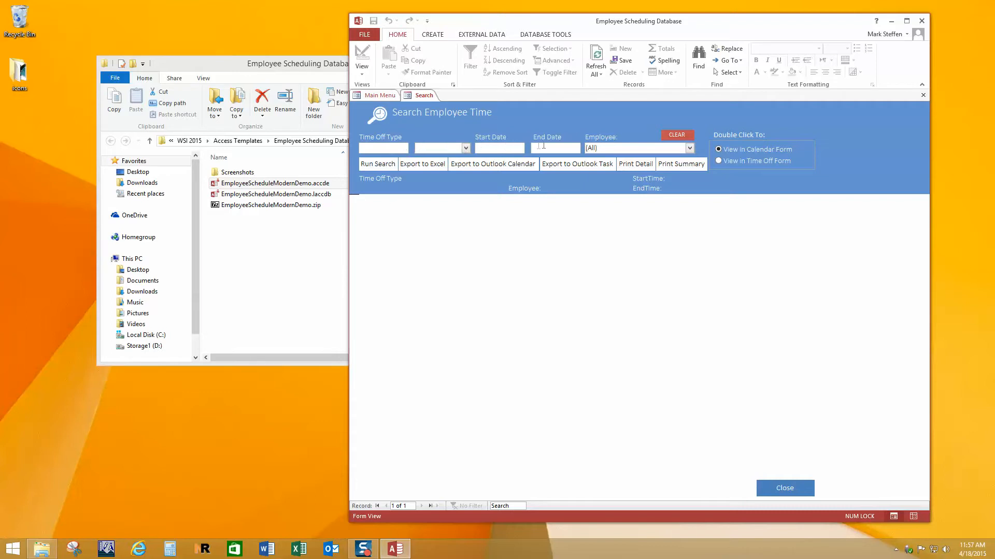
click(689, 147)
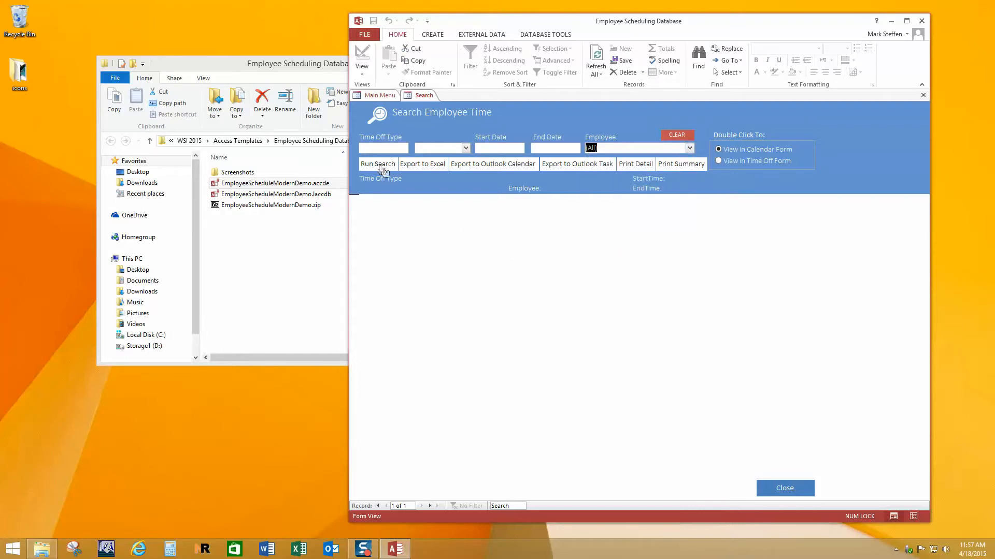
mouse_move(417, 174)
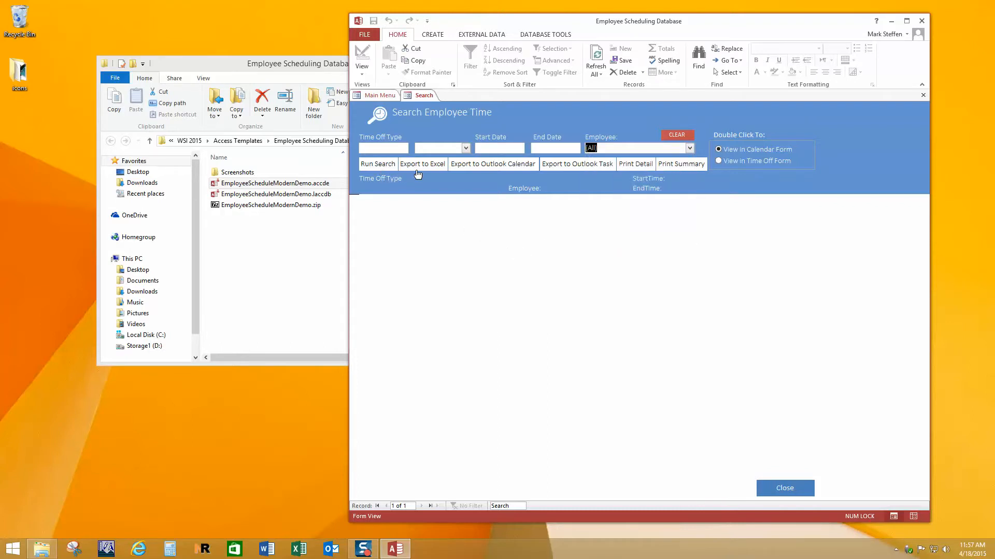
mouse_move(477, 174)
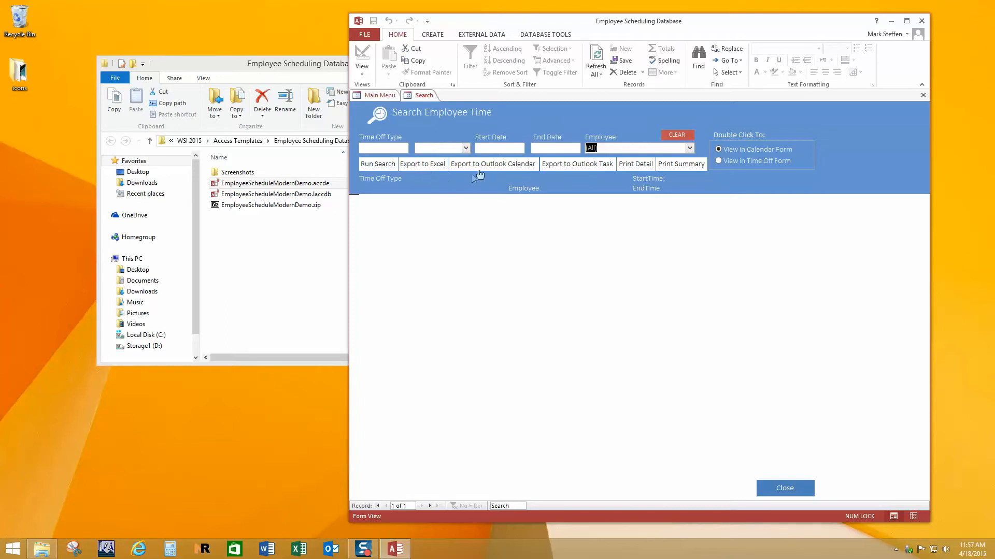
mouse_move(587, 173)
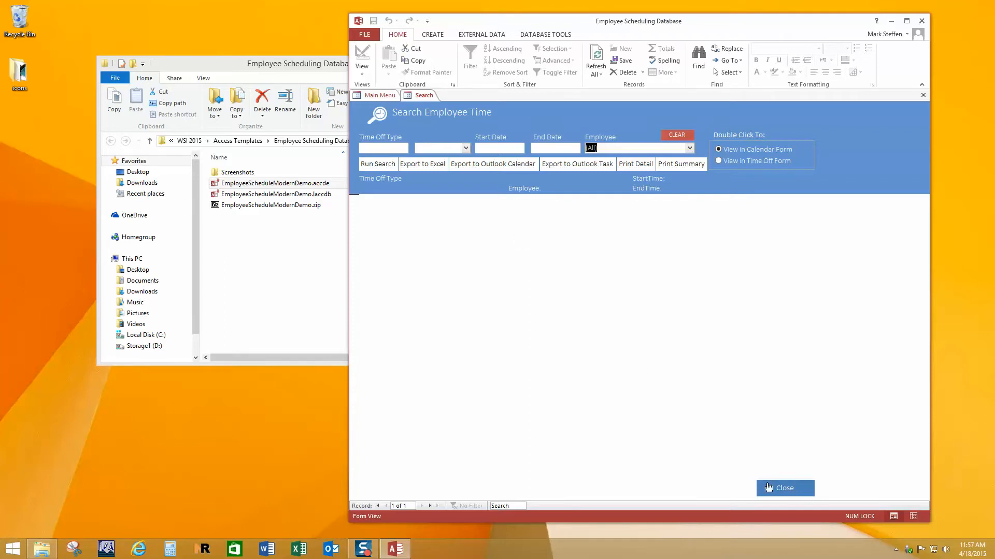
click(784, 488)
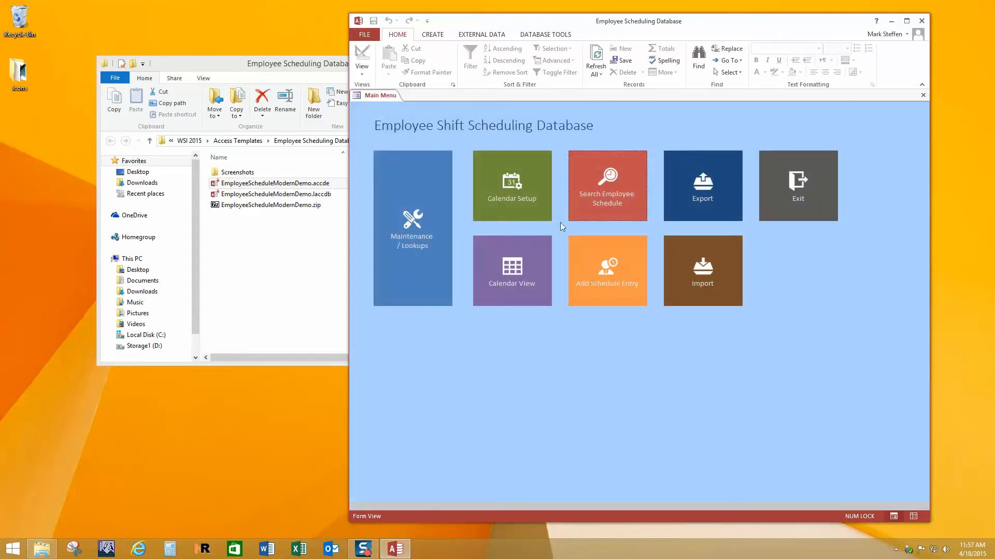
Open Calendar Setup, check the day view time increment choices, and close it
click(511, 185)
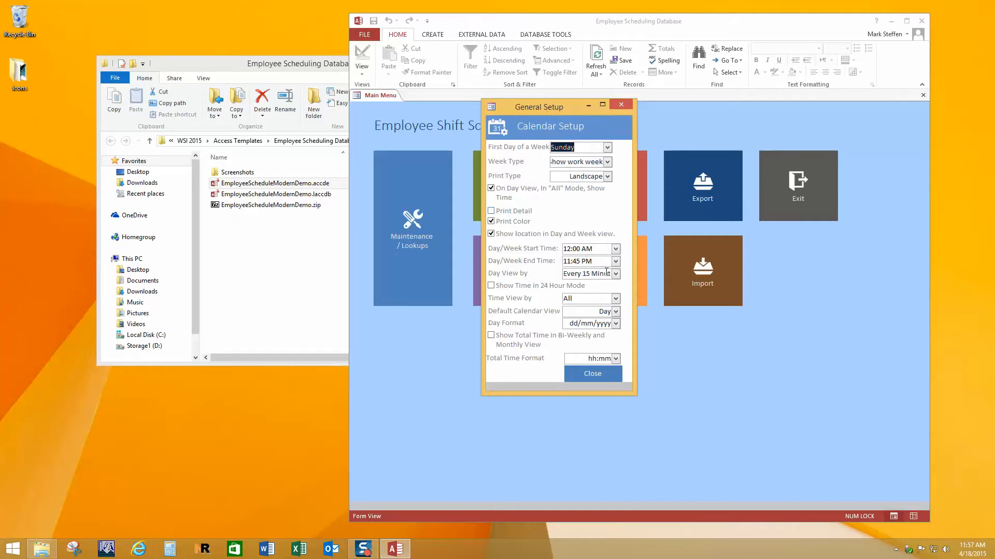
mouse_move(591, 285)
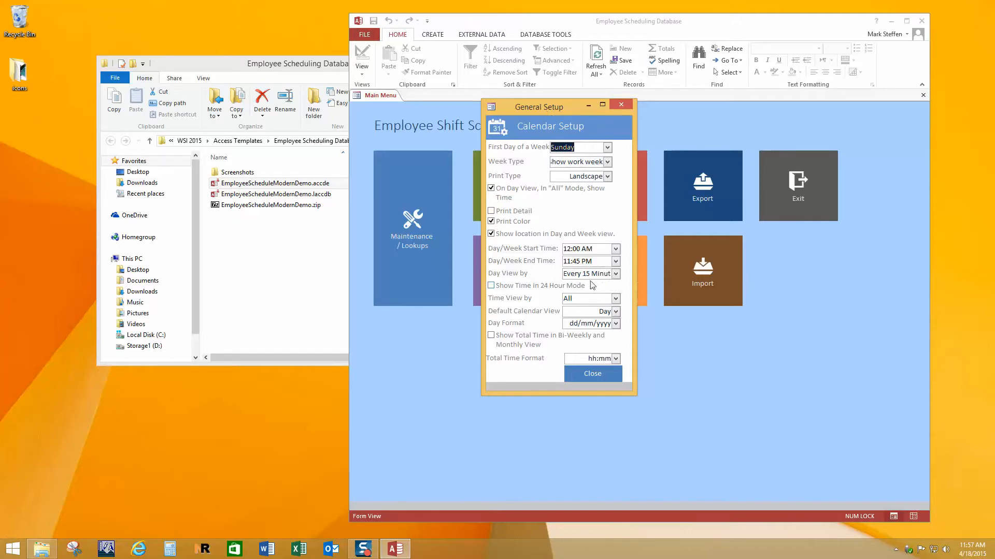
click(613, 273)
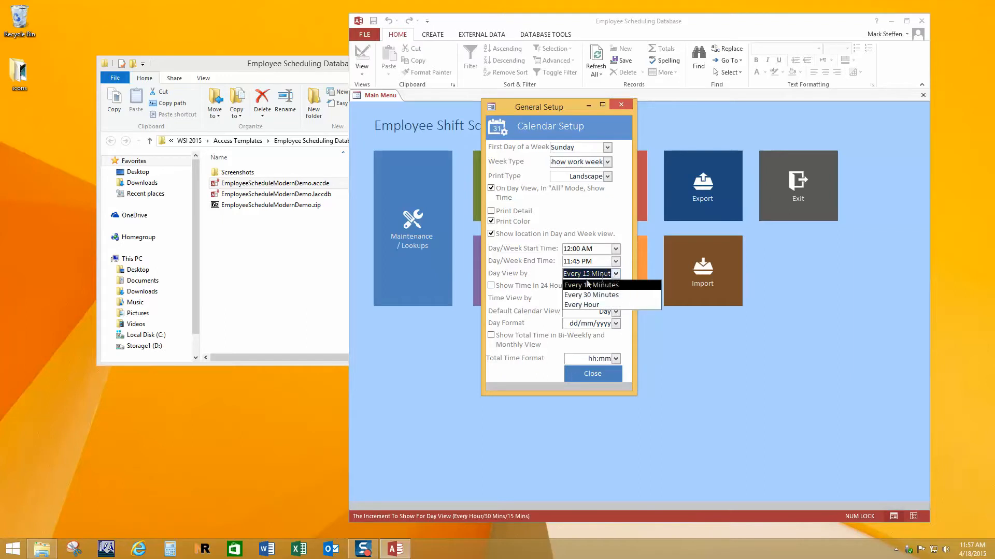
click(587, 273)
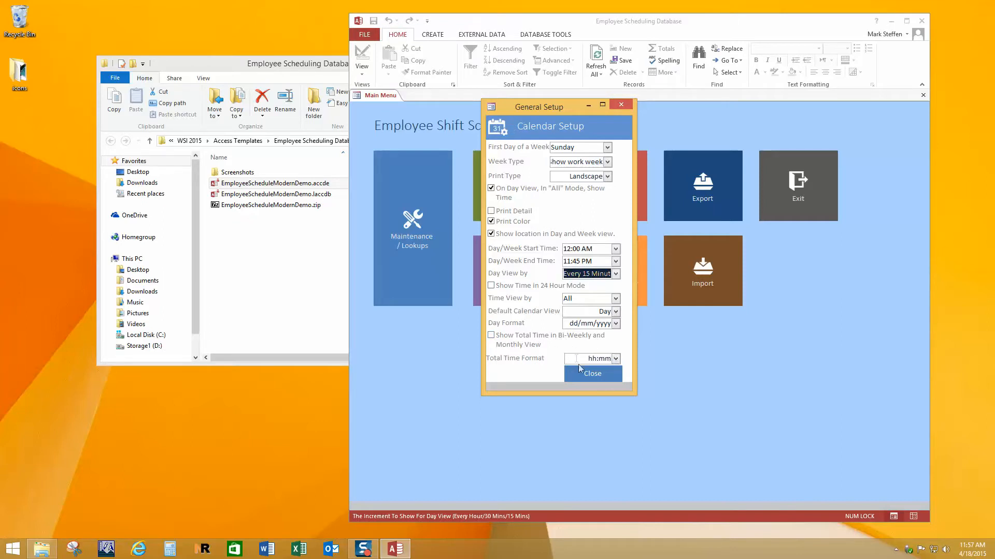
click(590, 373)
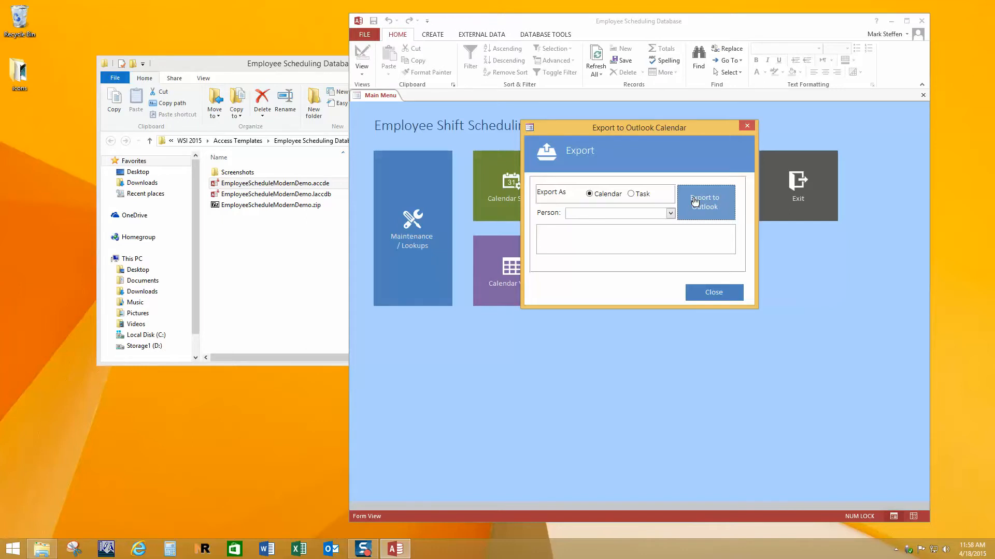
mouse_move(727, 206)
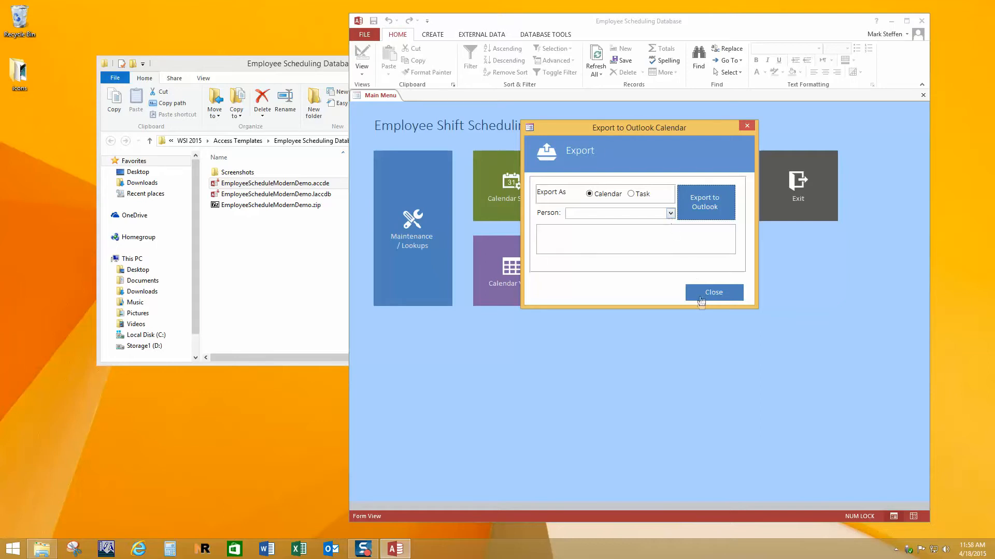
Close the Export to Outlook Calendar dialog and launch Calendar View
click(713, 292)
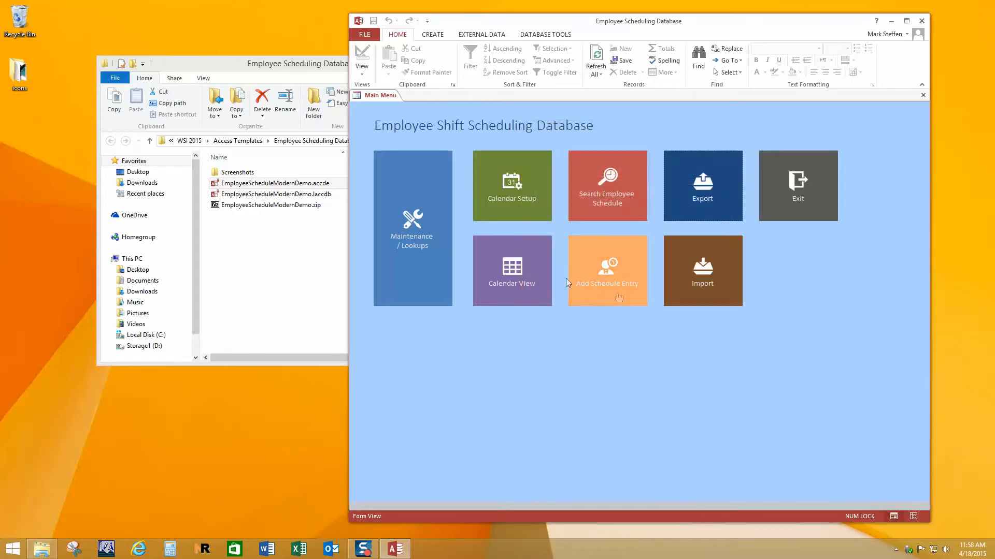
click(605, 269)
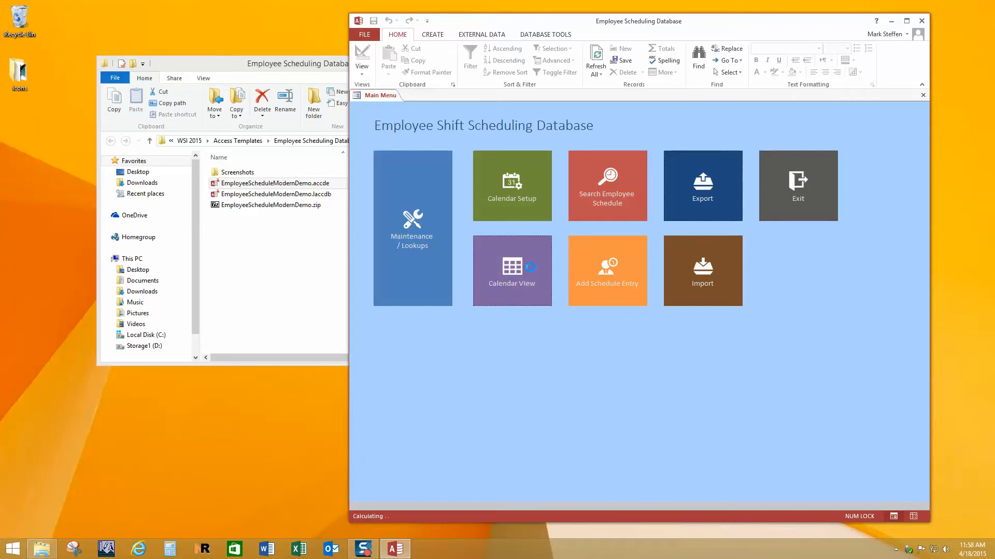
Switch Calendar View from the Saturday day schedule to the April 2015 month calendar
click(511, 283)
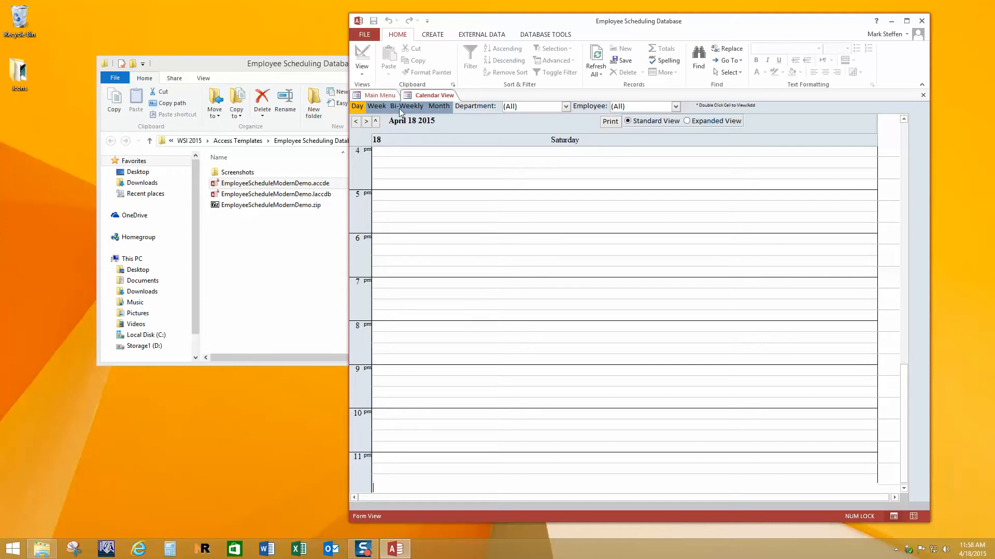
mouse_move(439, 111)
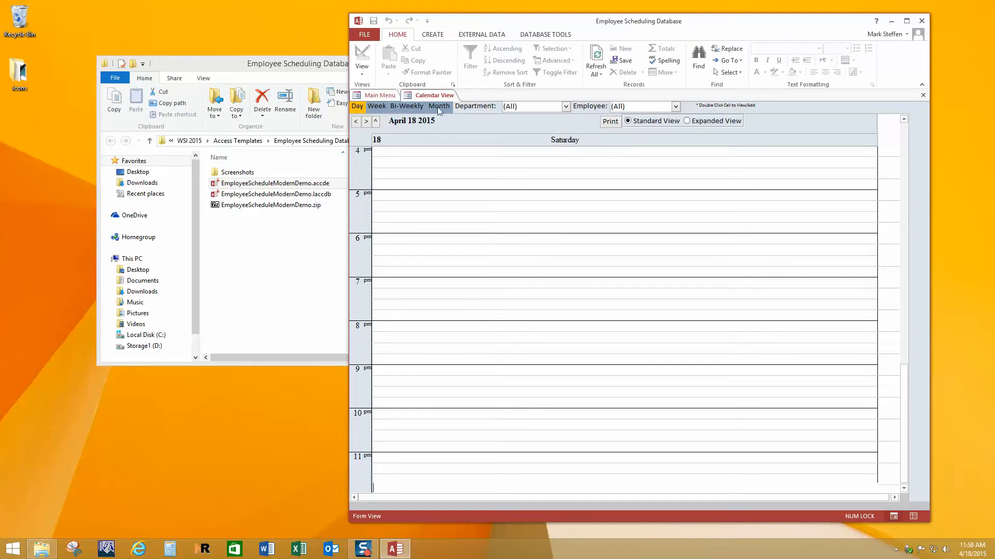
click(438, 106)
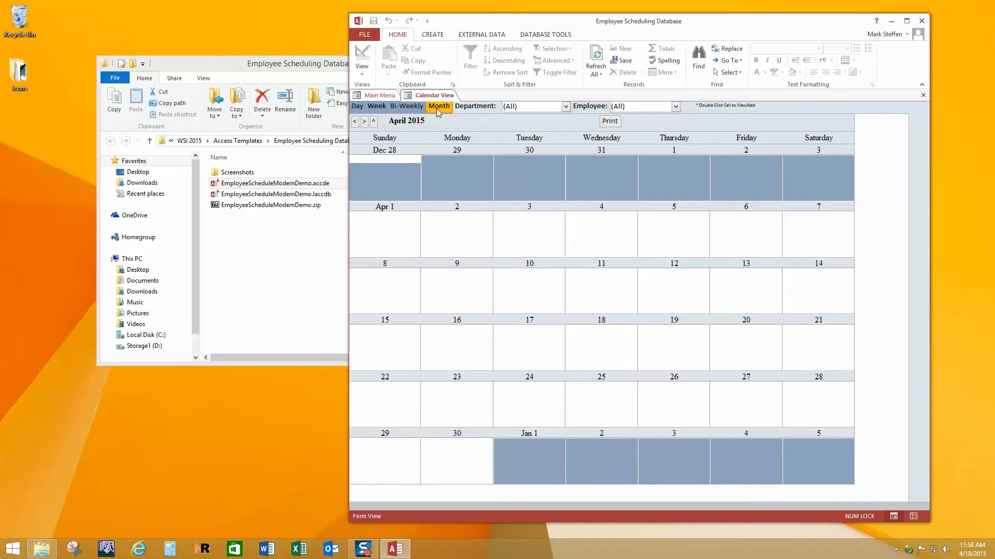
mouse_move(610, 330)
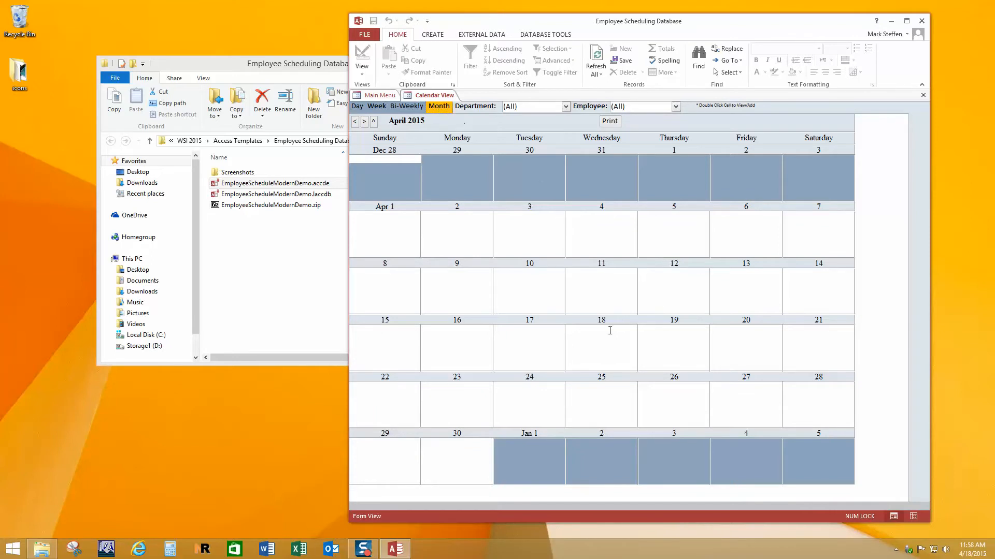
mouse_move(537, 373)
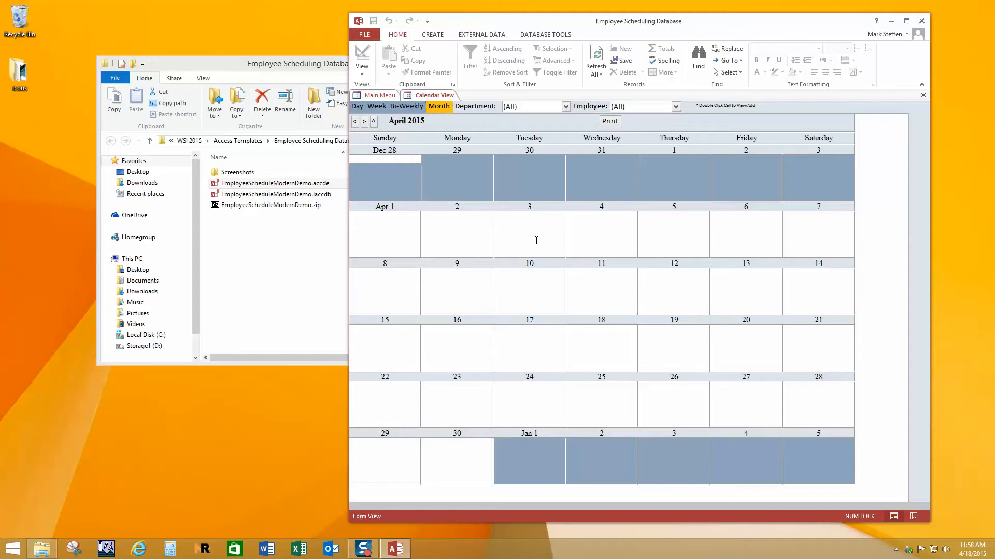
mouse_move(551, 223)
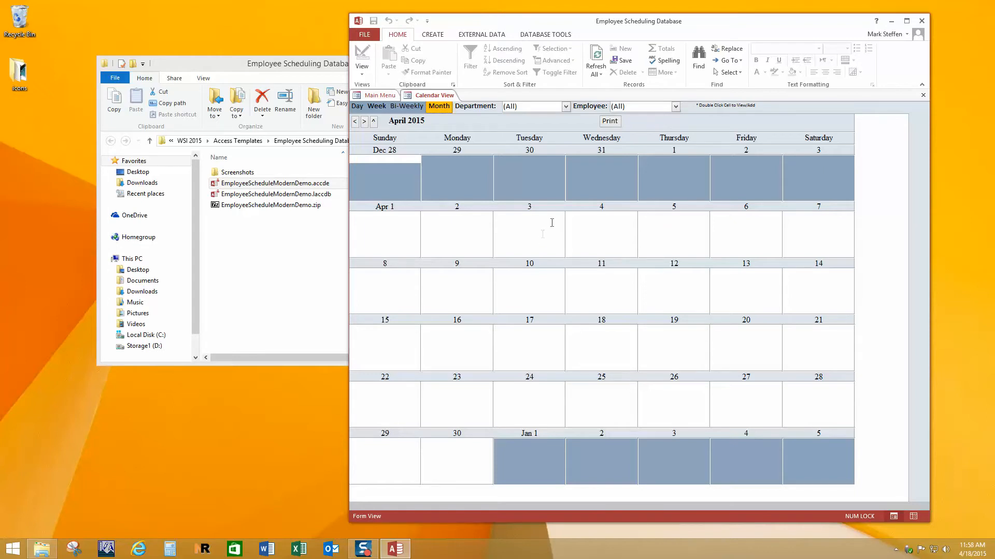
Go from the month calendar back to the main menu and start Add Schedule Entry
click(378, 95)
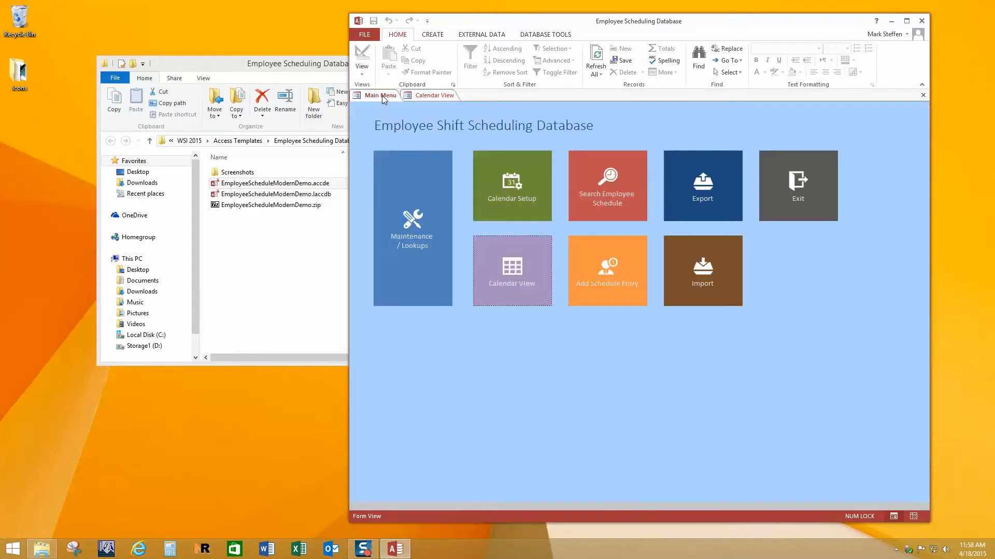
mouse_move(607, 274)
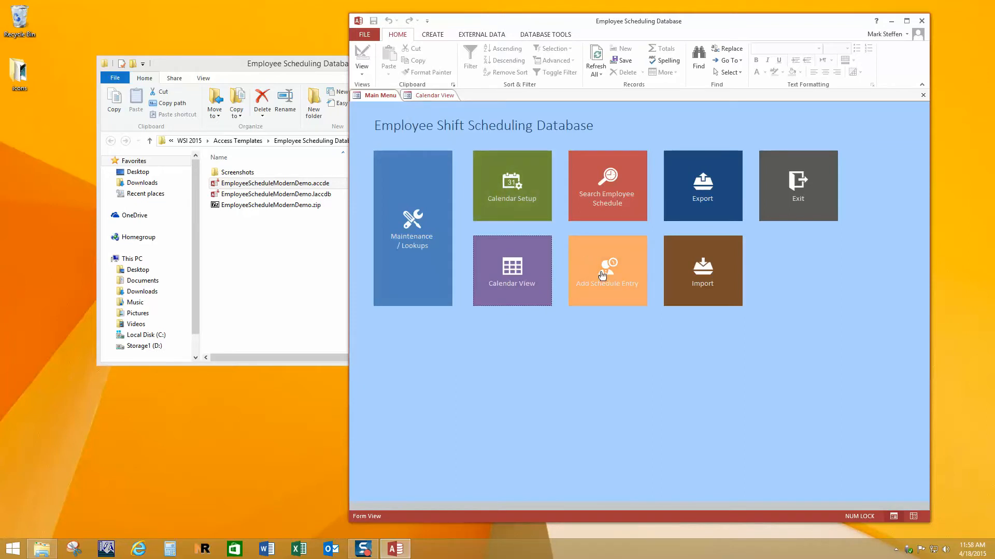
click(606, 271)
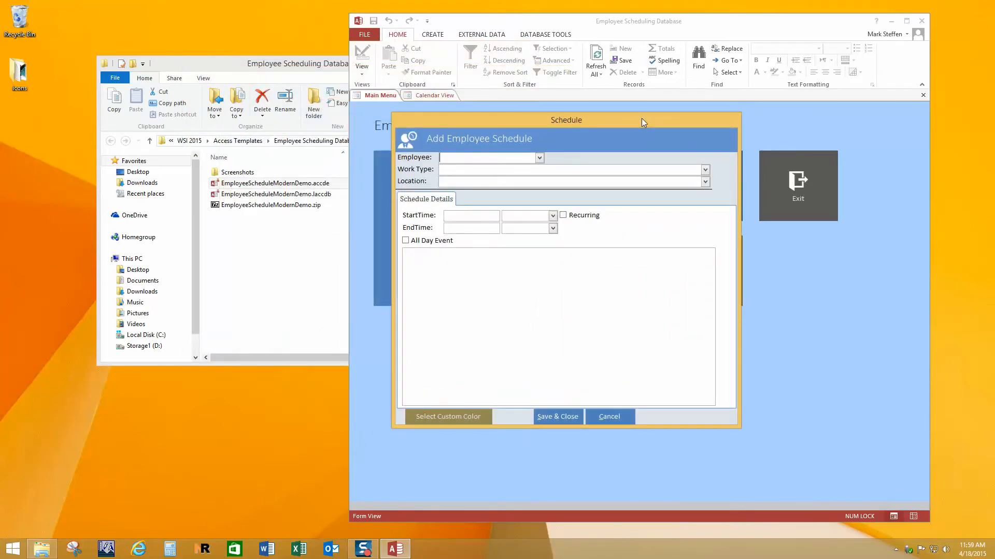
Enter employee JE, Scheduled Time and Location 2, then cancel without saving
click(538, 157)
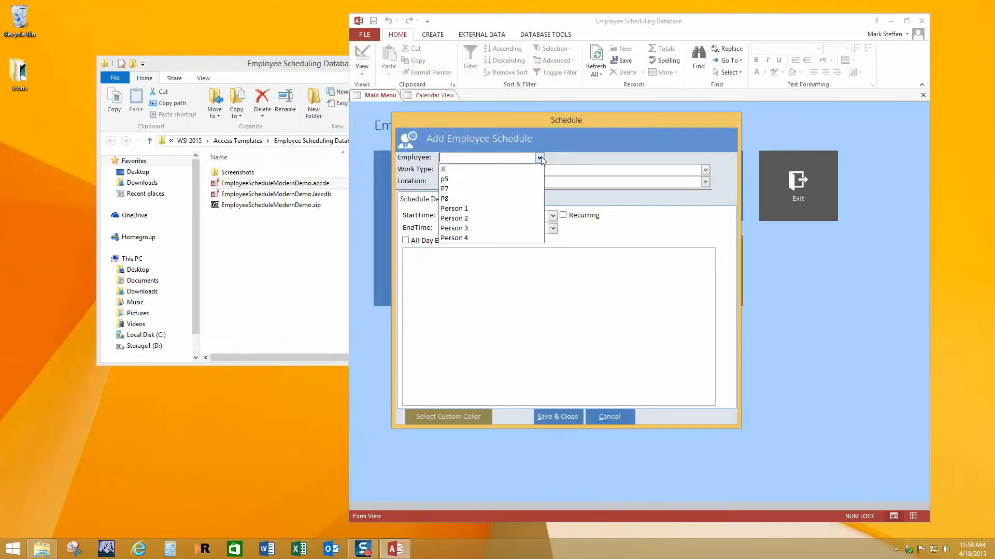
click(443, 169)
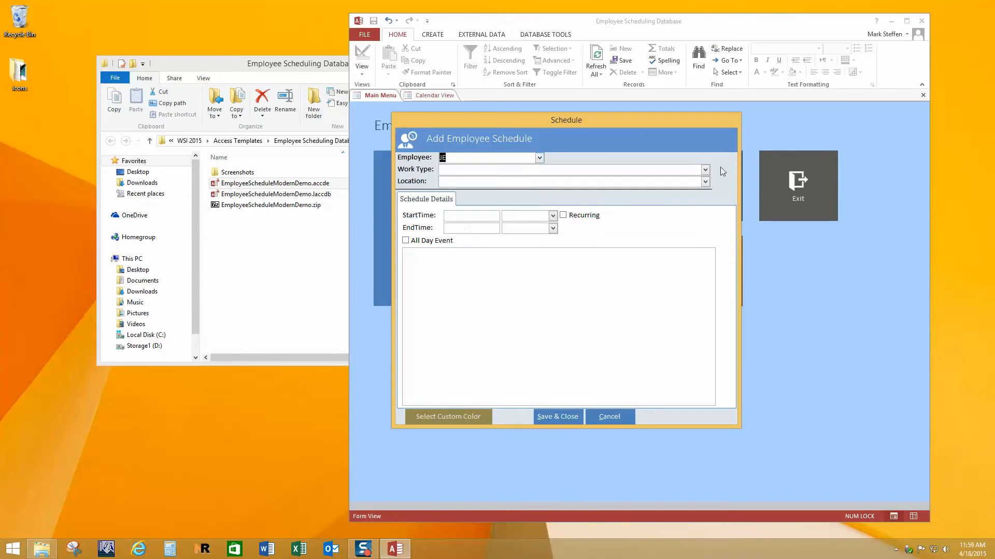
click(704, 170)
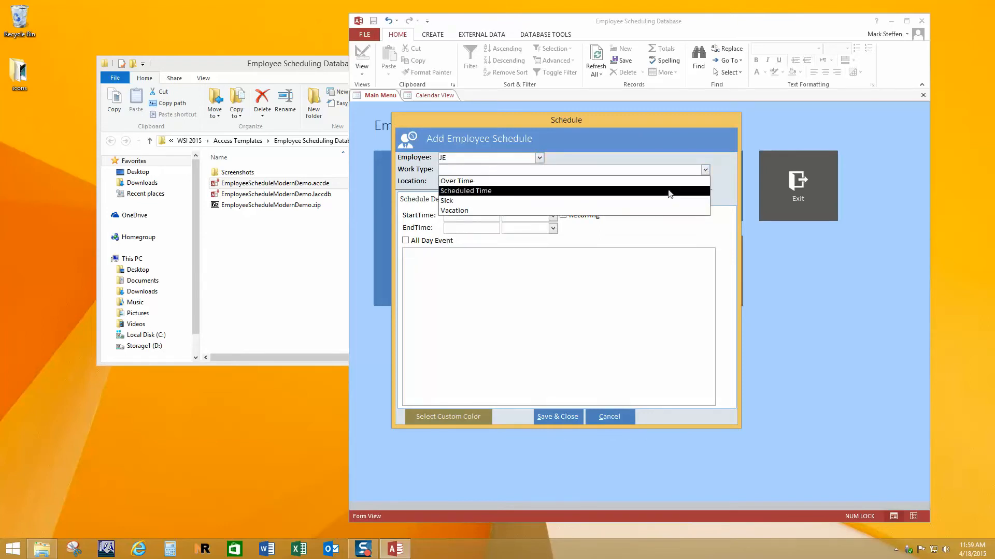
click(466, 190)
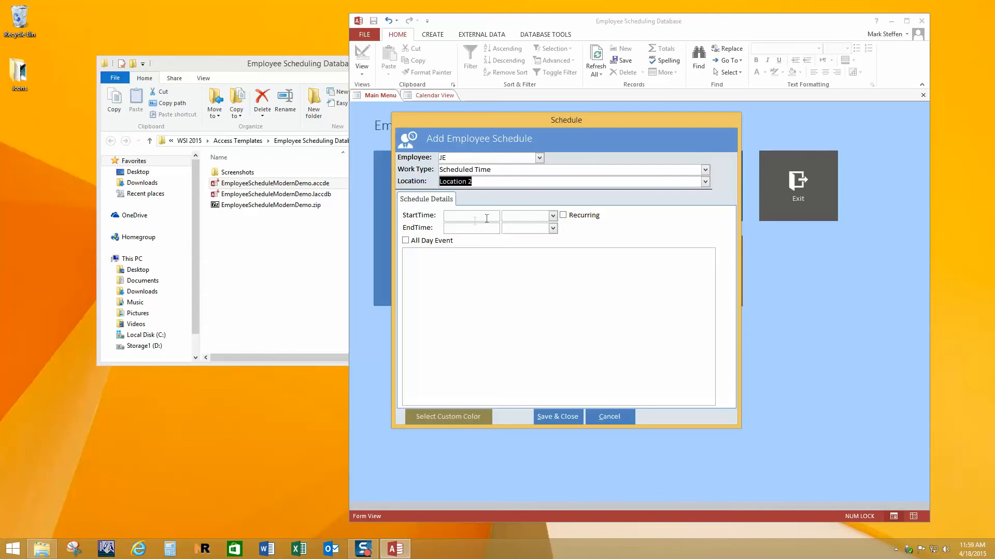
mouse_move(505, 238)
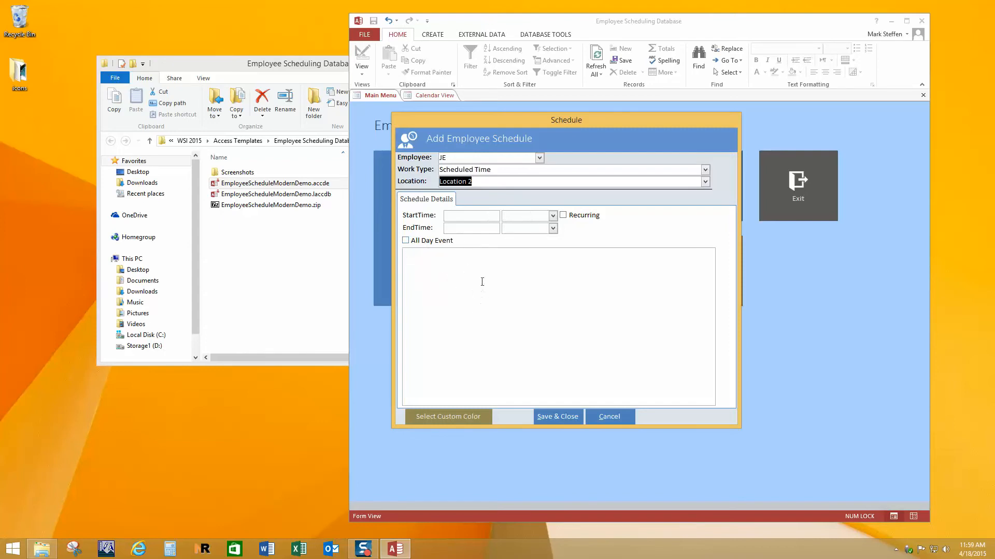
mouse_move(506, 296)
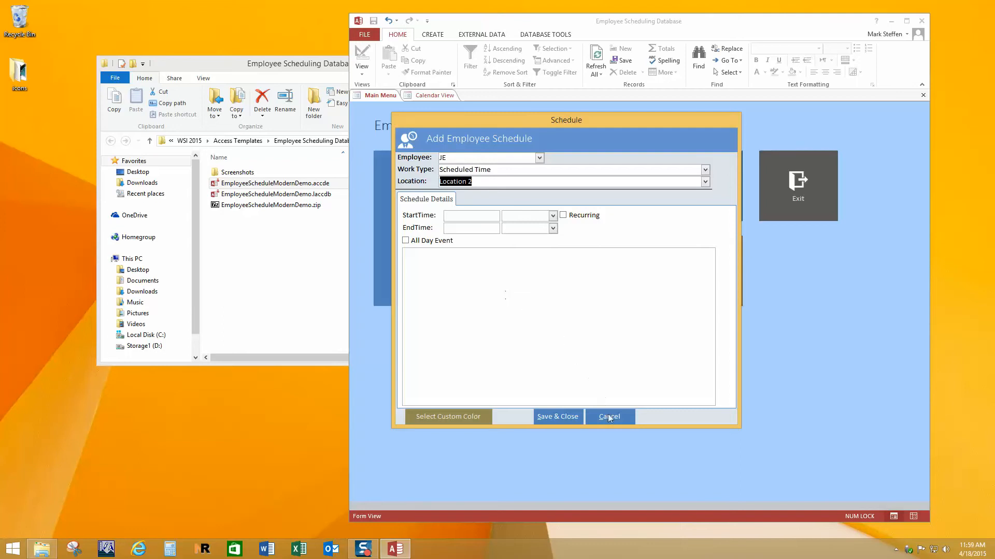
click(608, 417)
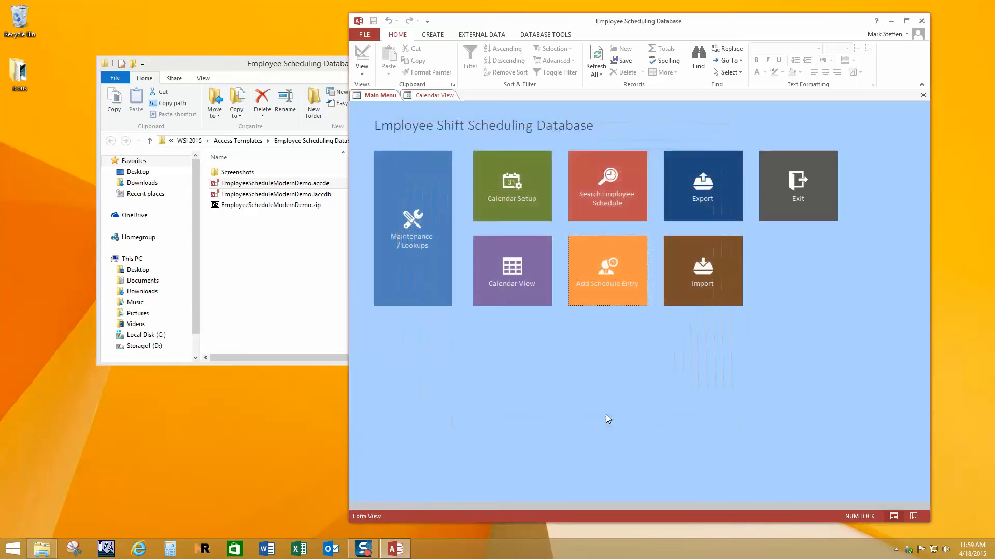
mouse_move(718, 267)
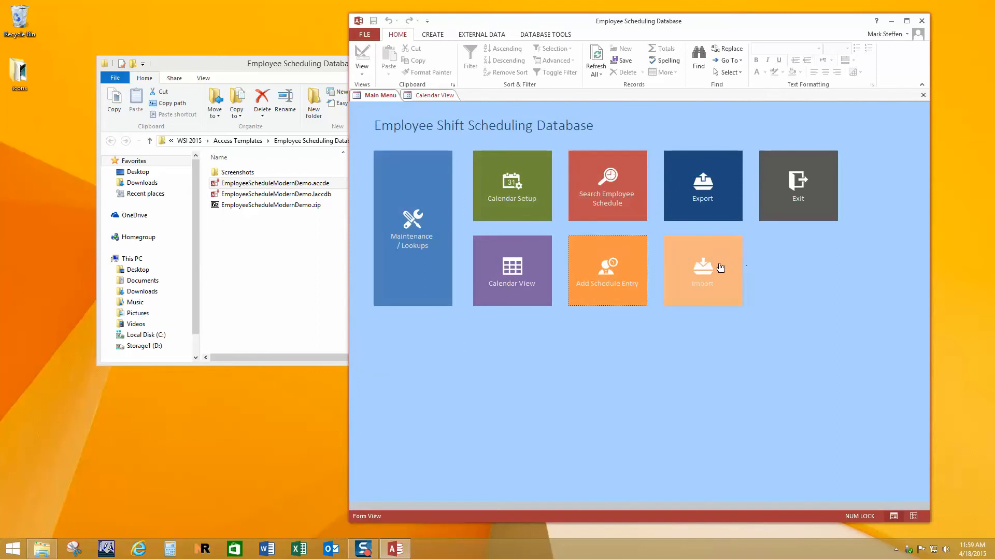
click(702, 270)
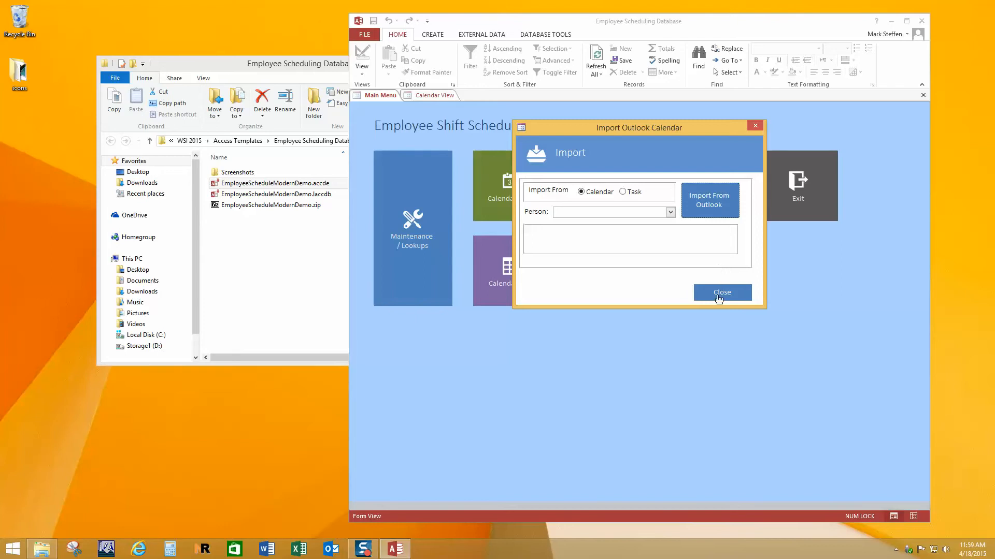
click(721, 292)
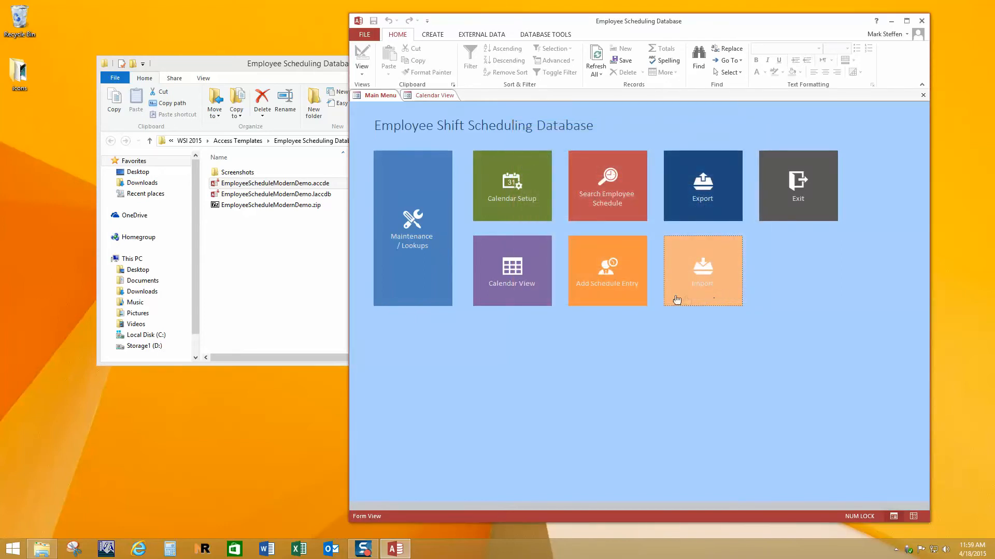